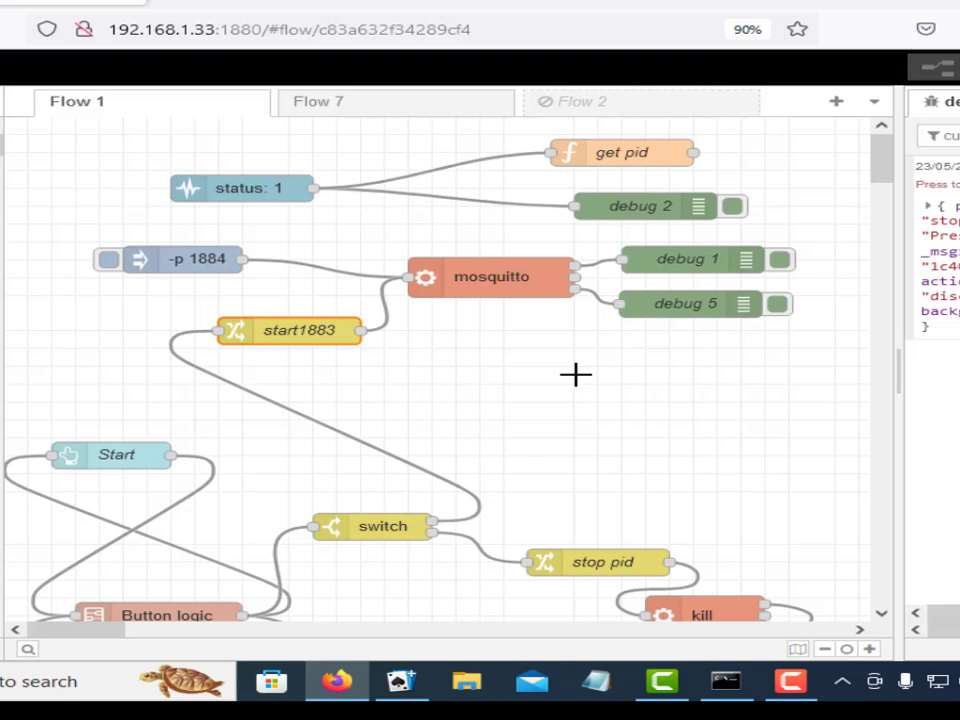
Inspect the start1883 exec node and the status: 1 node settings without changes
scroll(down, 3)
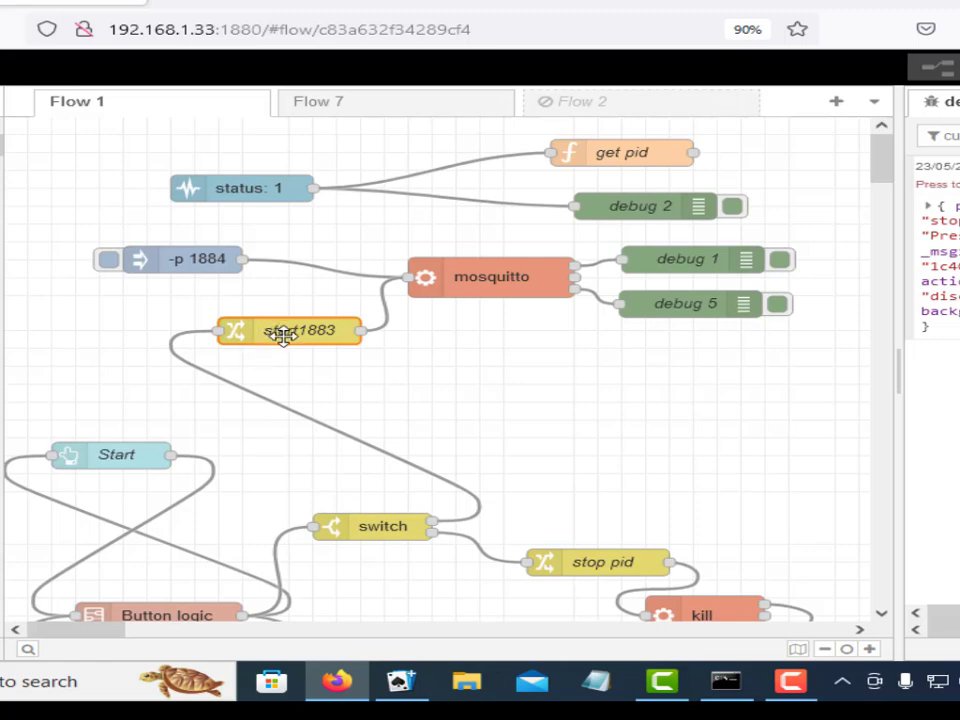
double_click(290, 330)
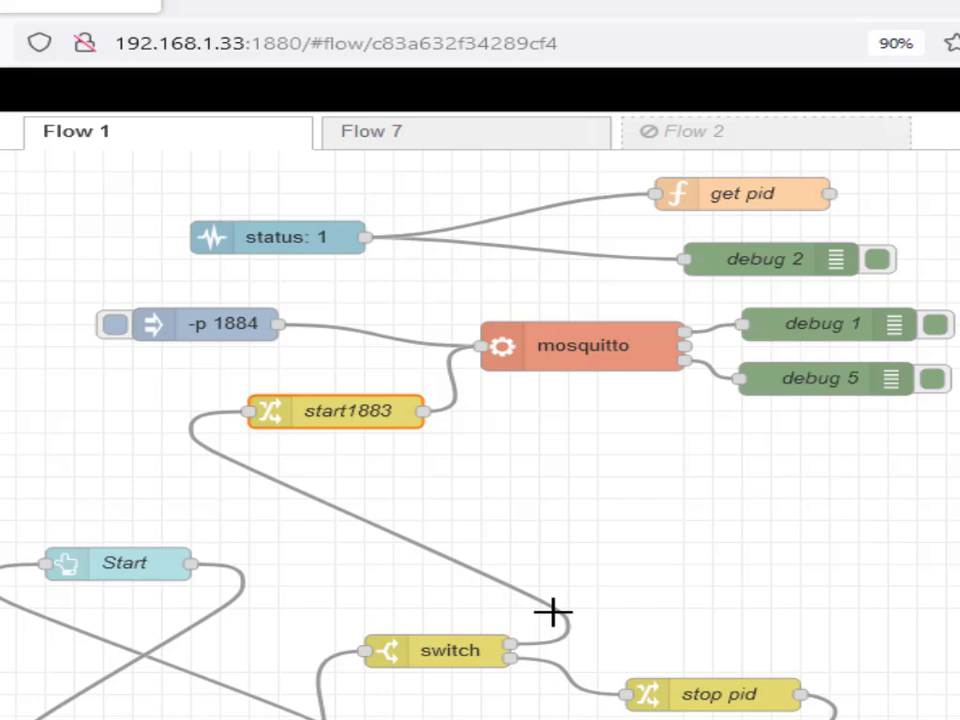
mouse_move(612, 350)
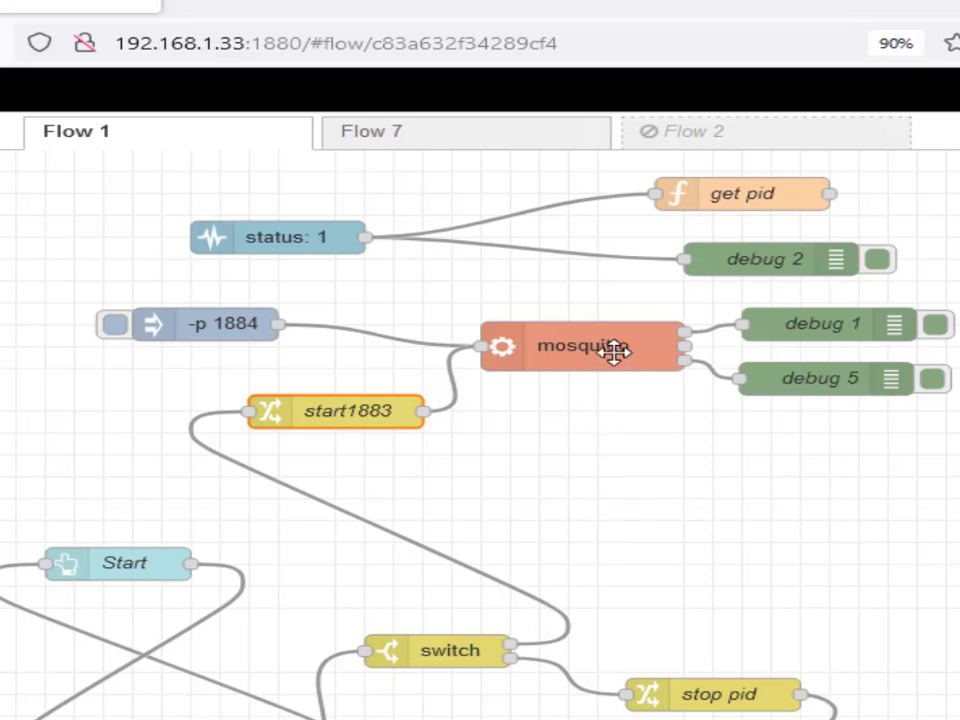
mouse_move(563, 410)
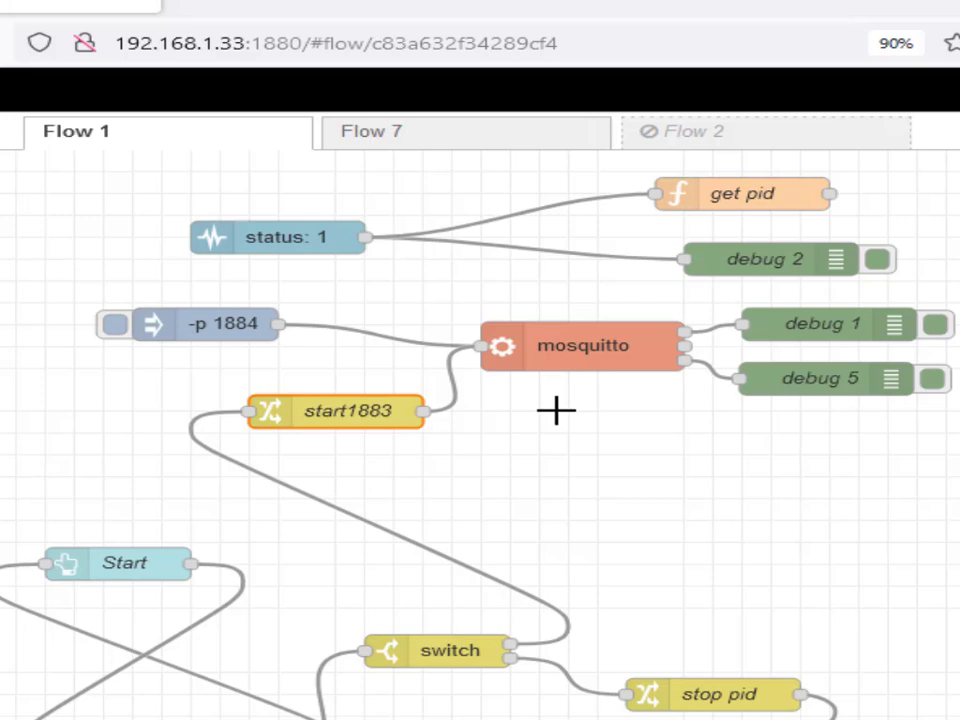
mouse_move(313, 238)
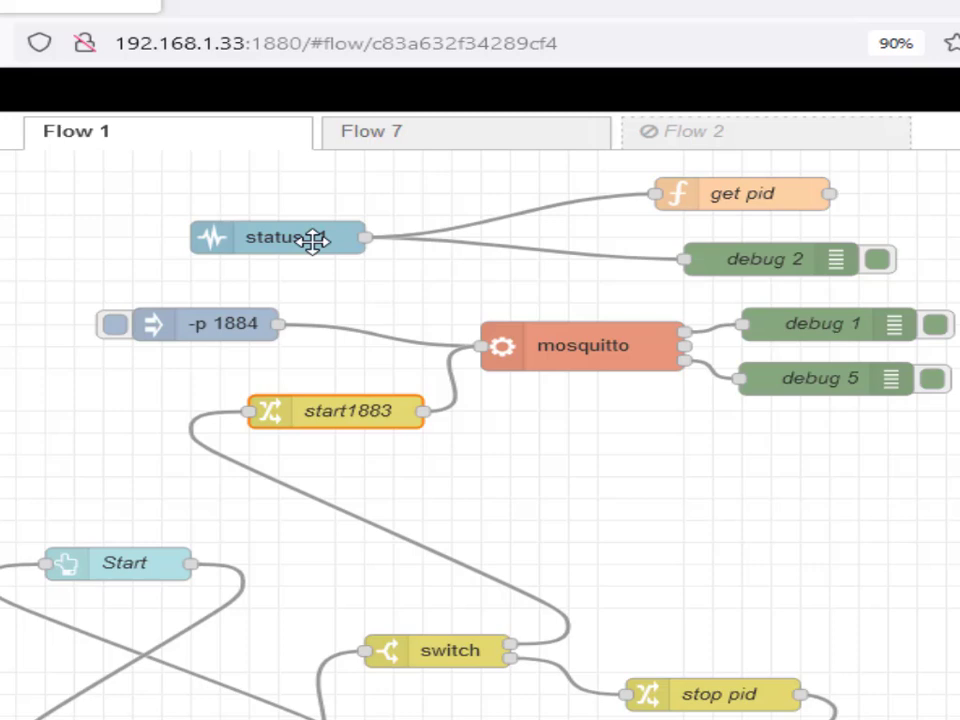
double_click(280, 238)
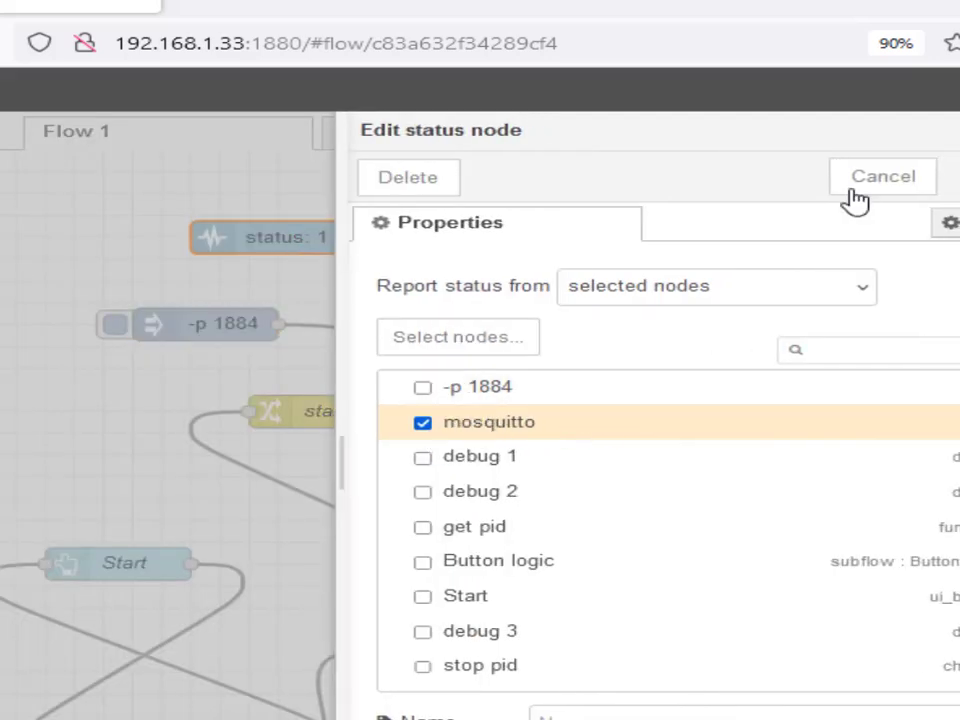
click(882, 176)
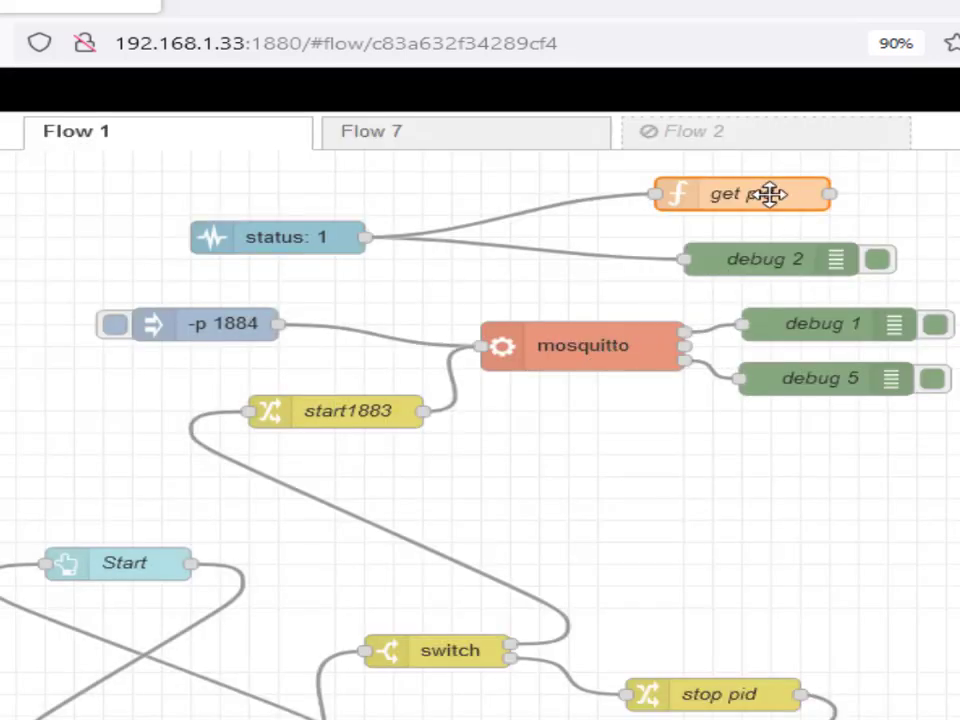
Read the get pid function code, noting the add-one-if-daemon line and daemon comment
double_click(740, 194)
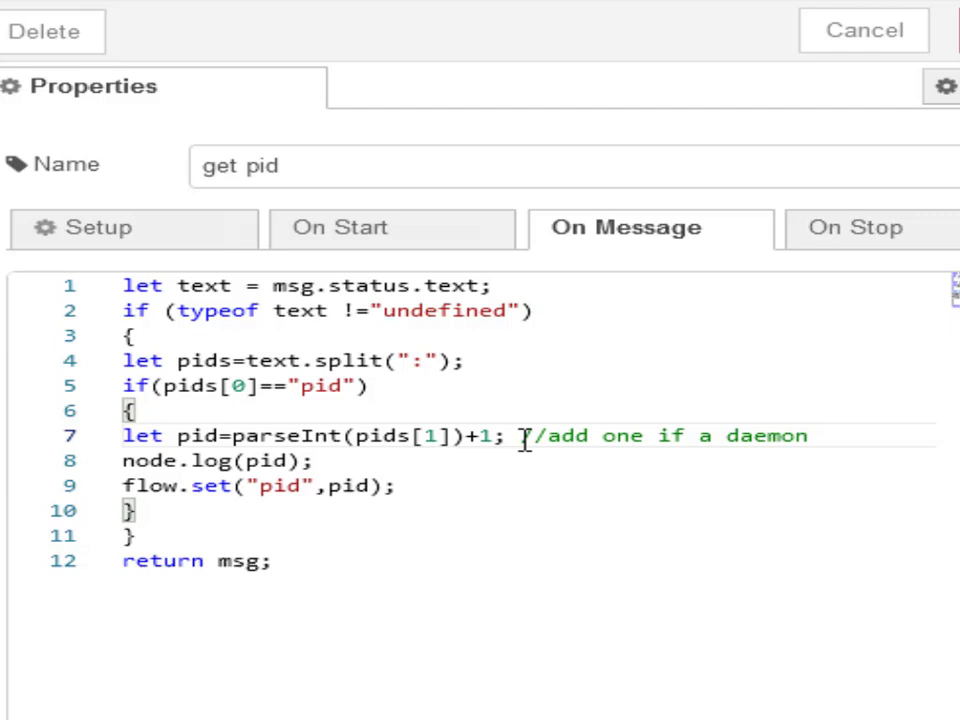
click(687, 435)
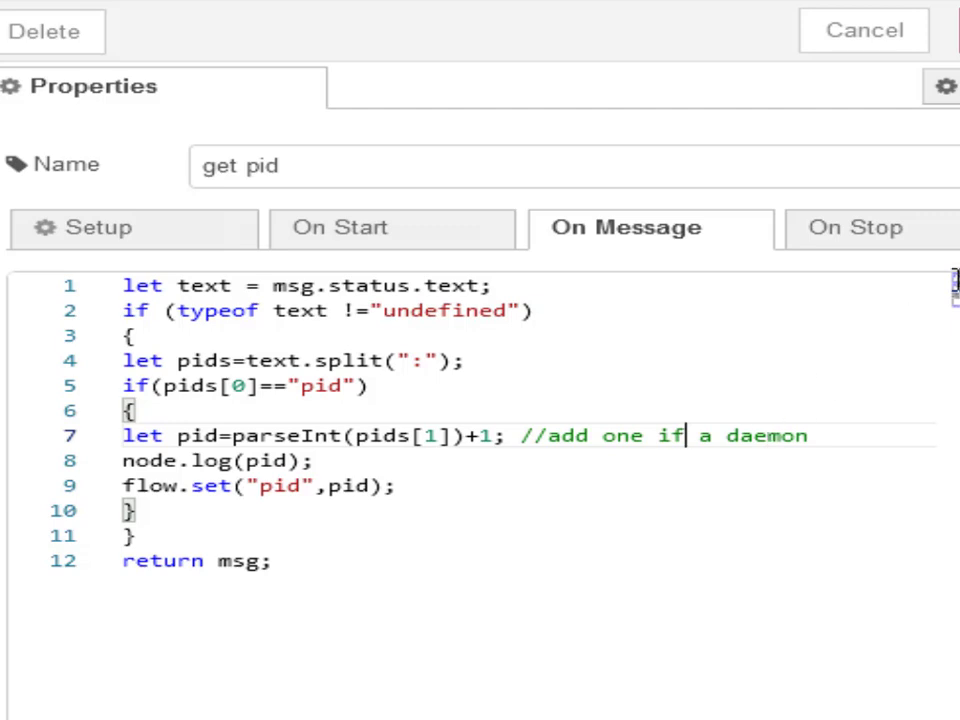
click(862, 30)
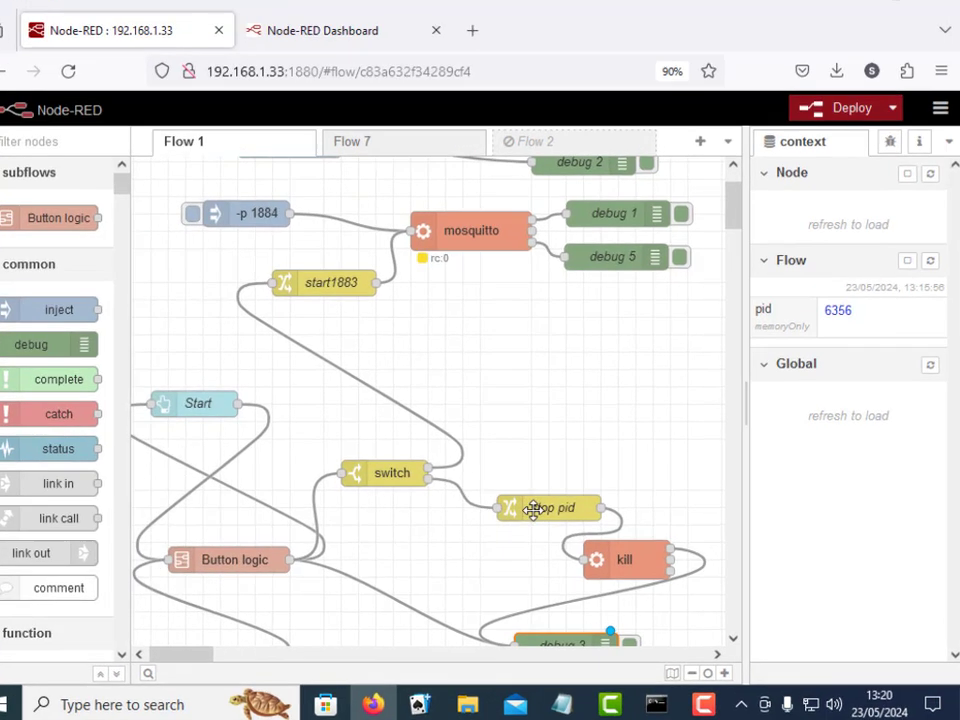
double_click(550, 508)
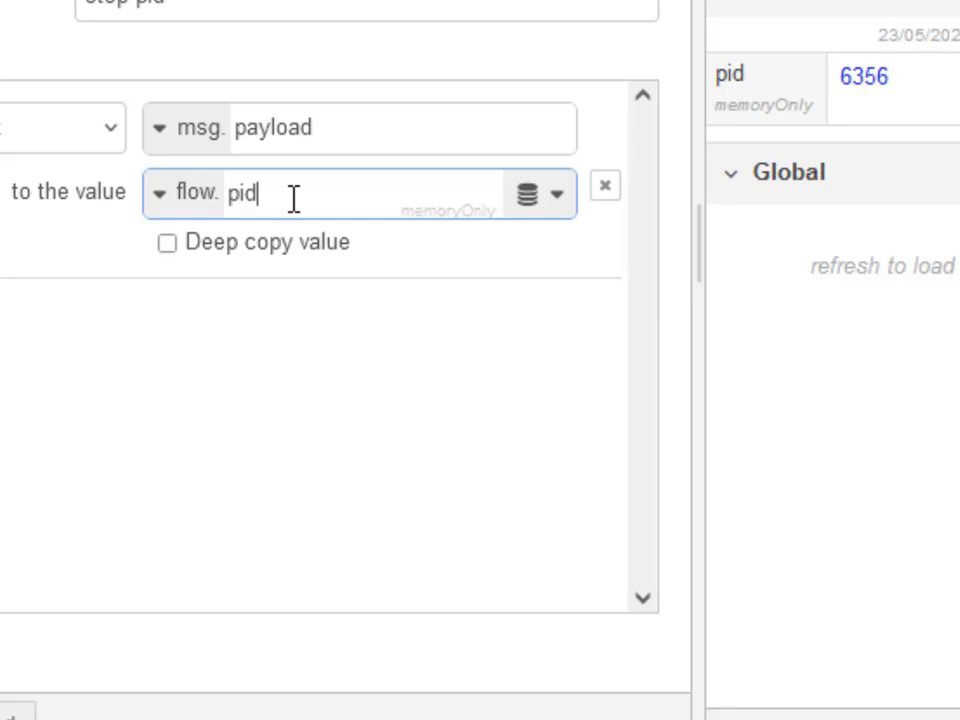
mouse_move(258, 140)
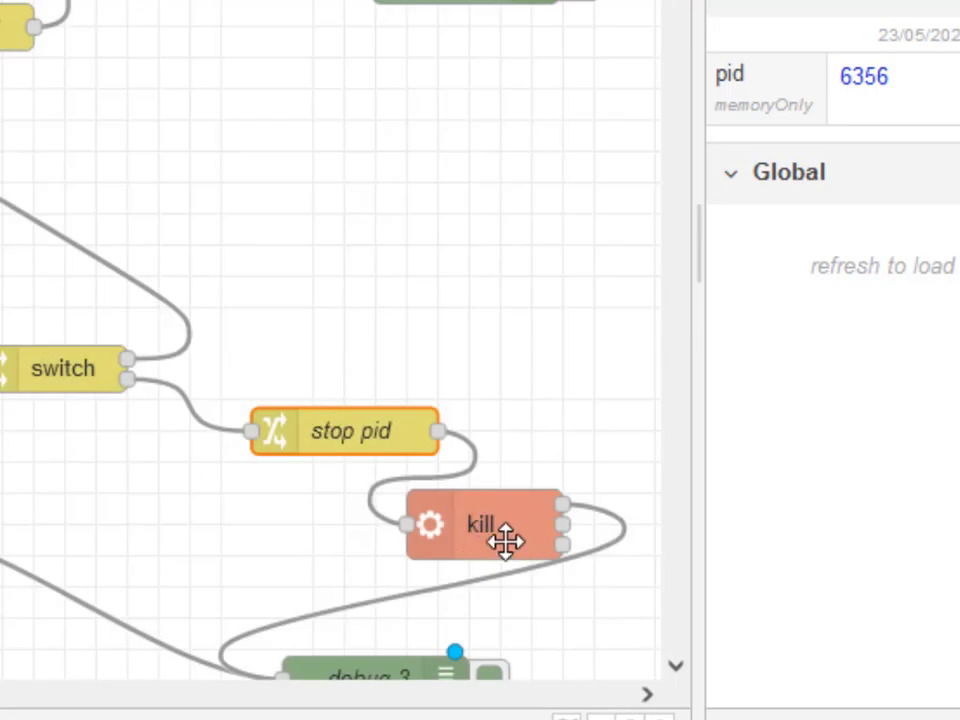
mouse_move(476, 568)
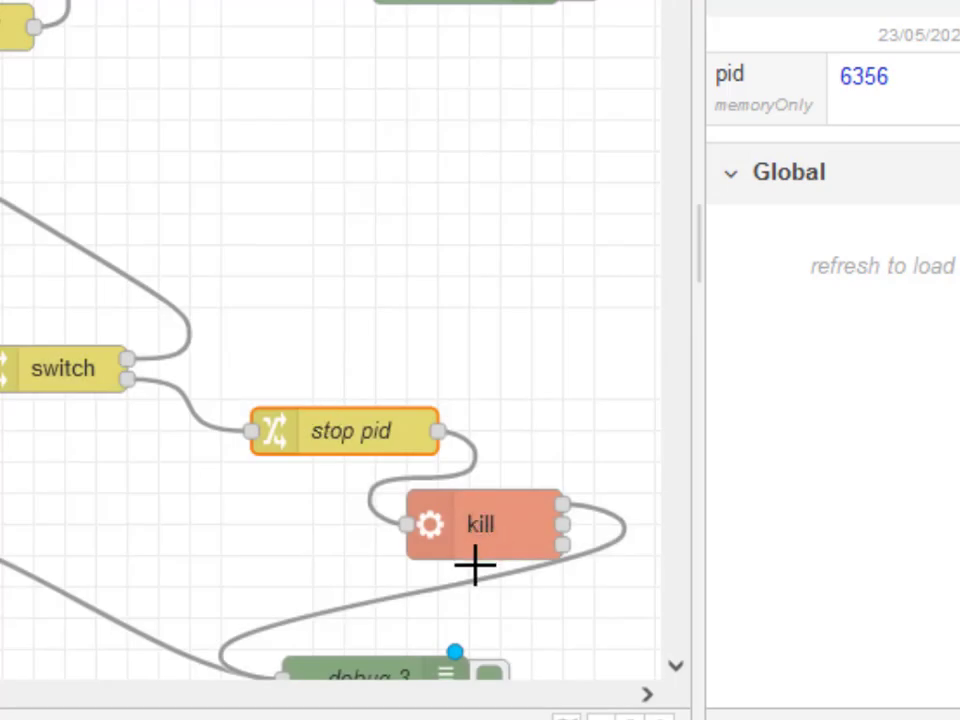
Confirm the kill exec node runs 'kill' with msg.payload appended
double_click(480, 524)
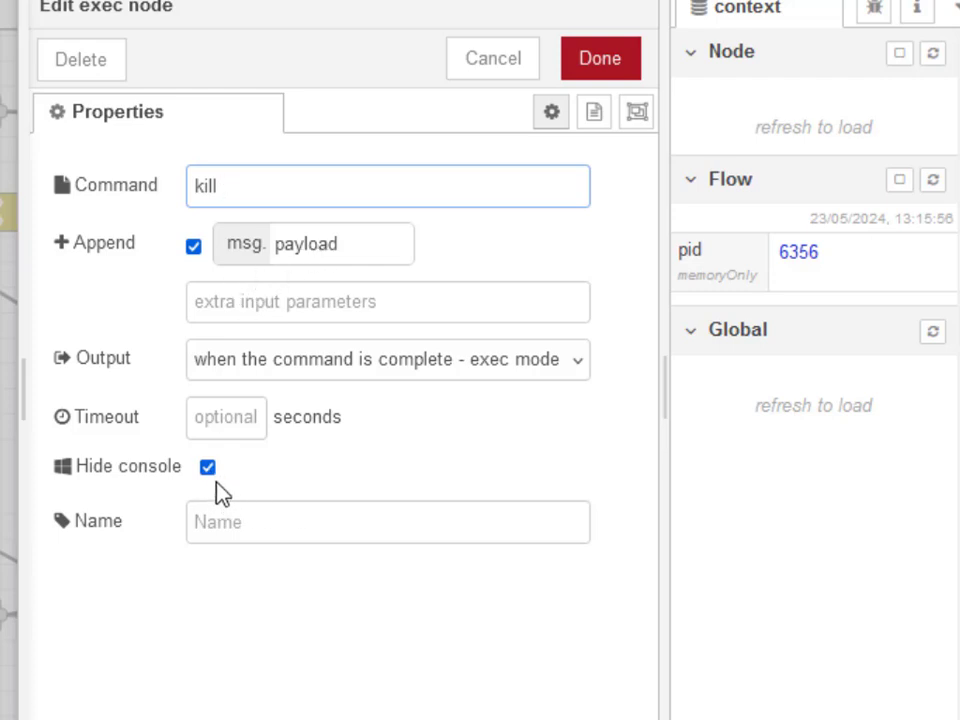
mouse_move(280, 383)
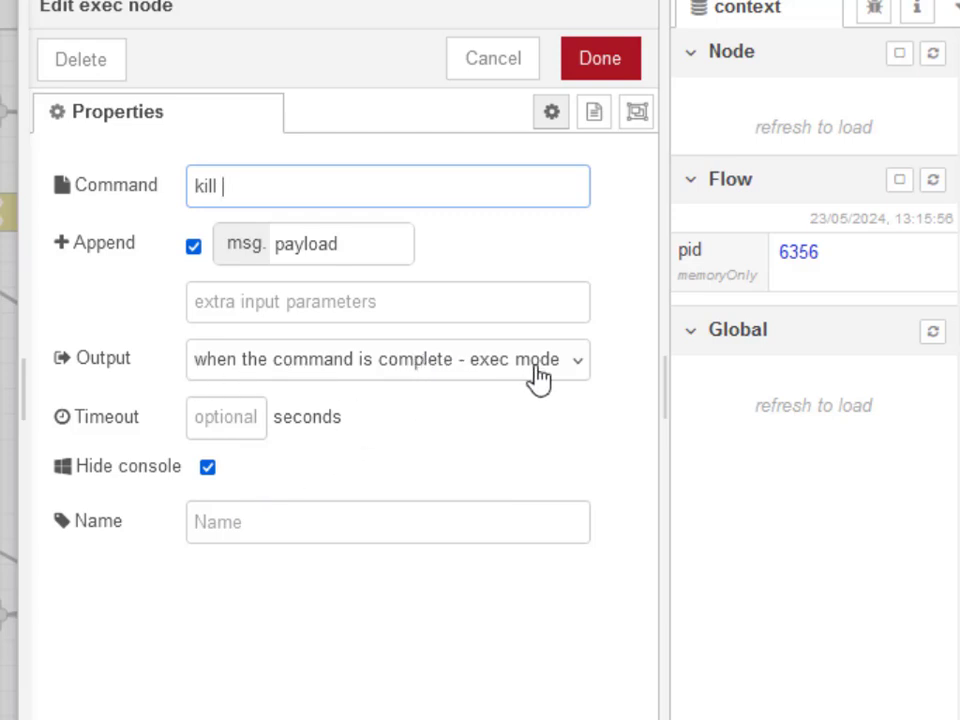
mouse_move(298, 375)
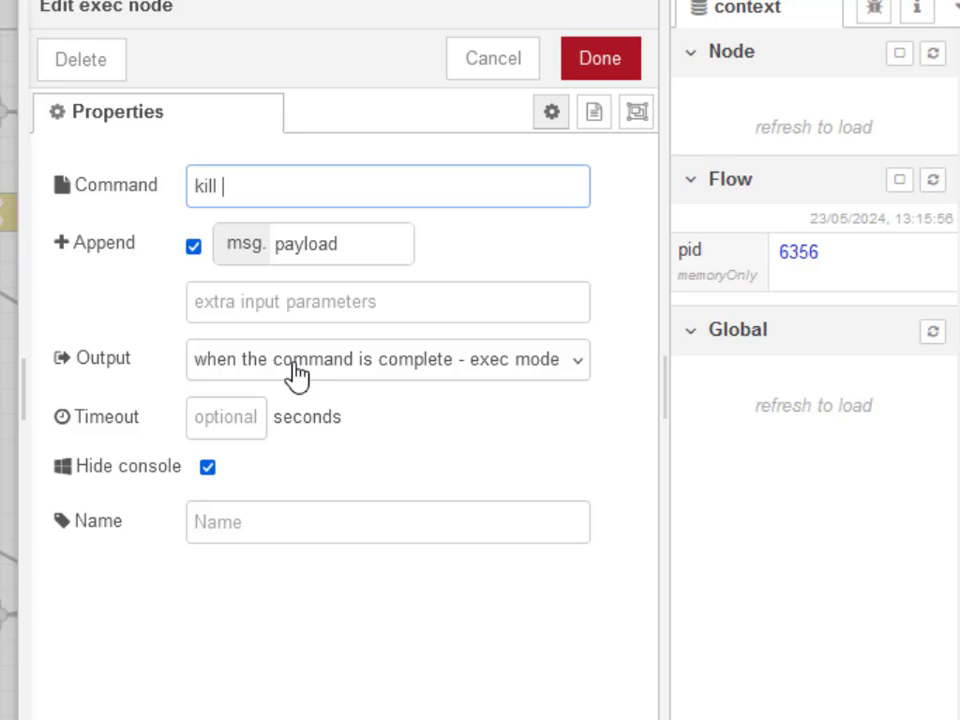
mouse_move(582, 372)
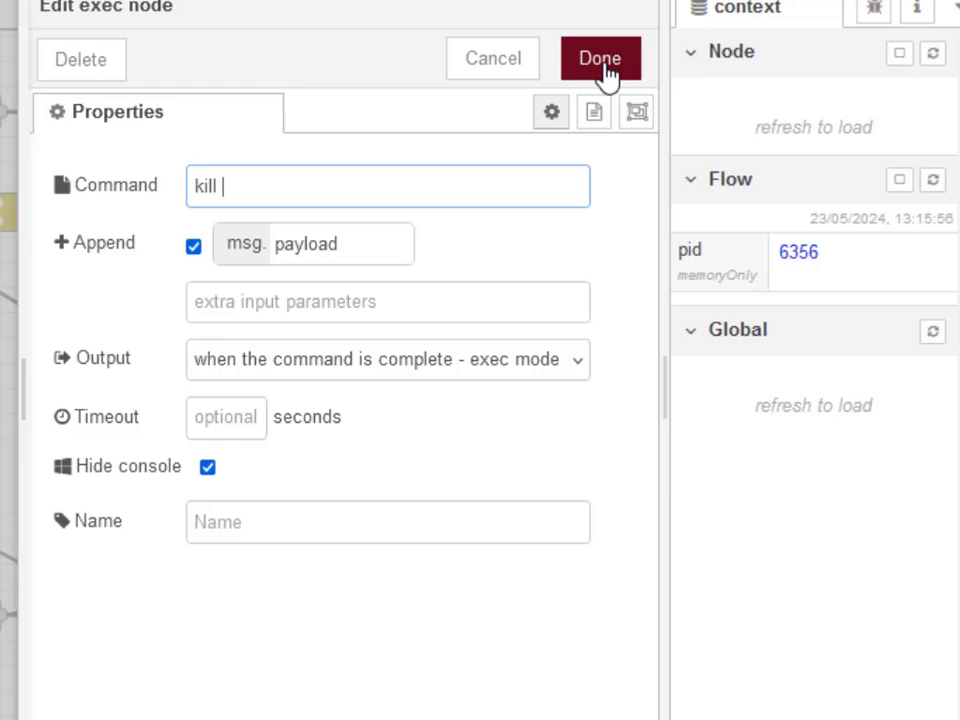
click(599, 58)
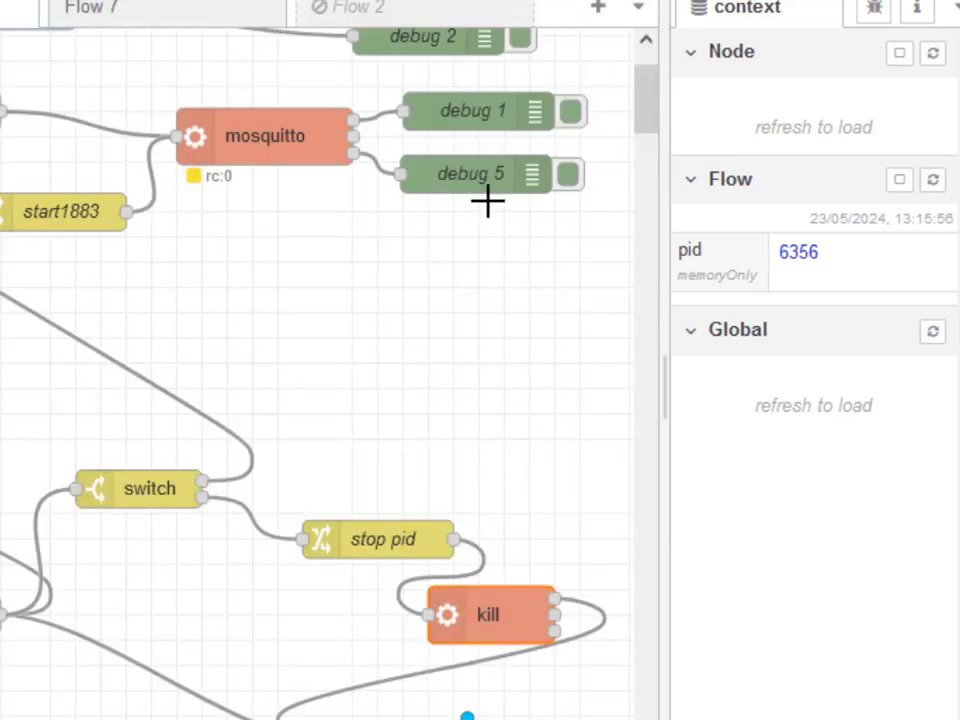
double_click(265, 135)
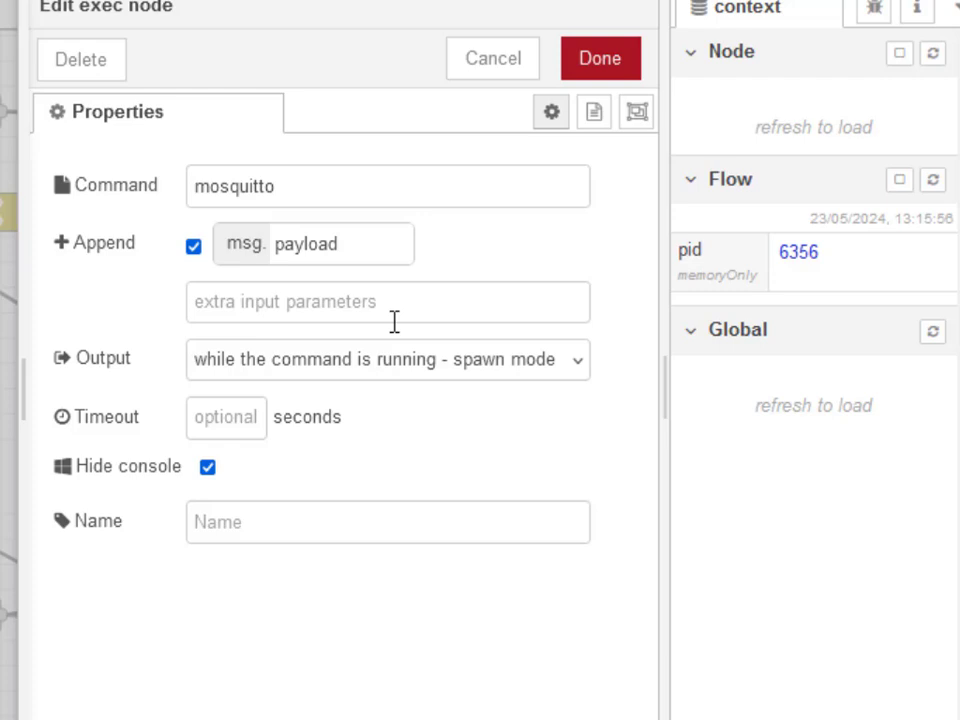
mouse_move(574, 375)
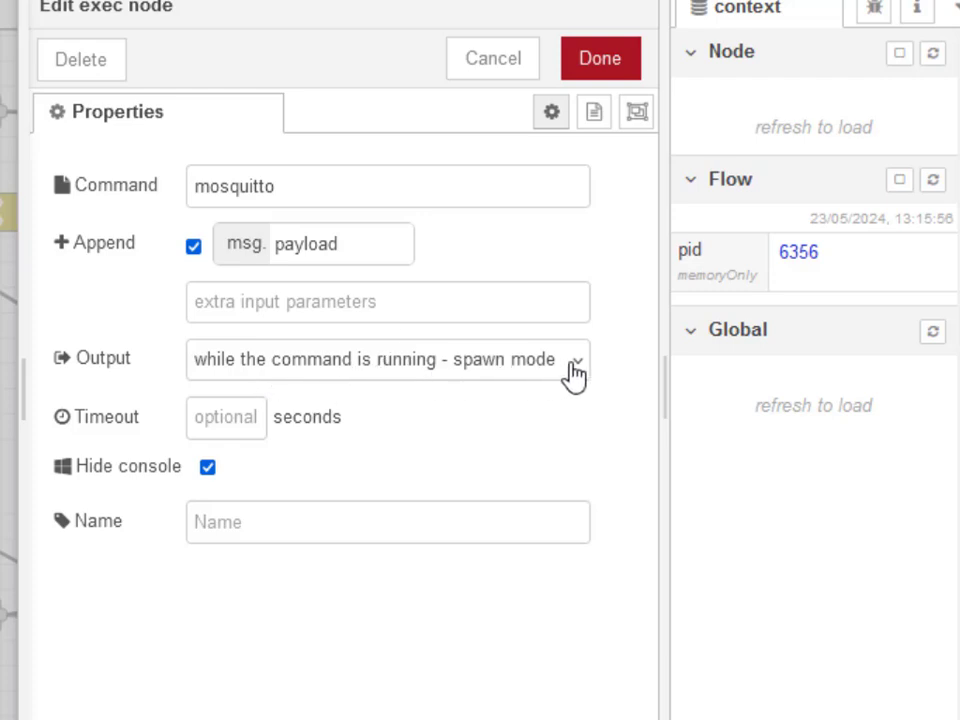
mouse_move(495, 375)
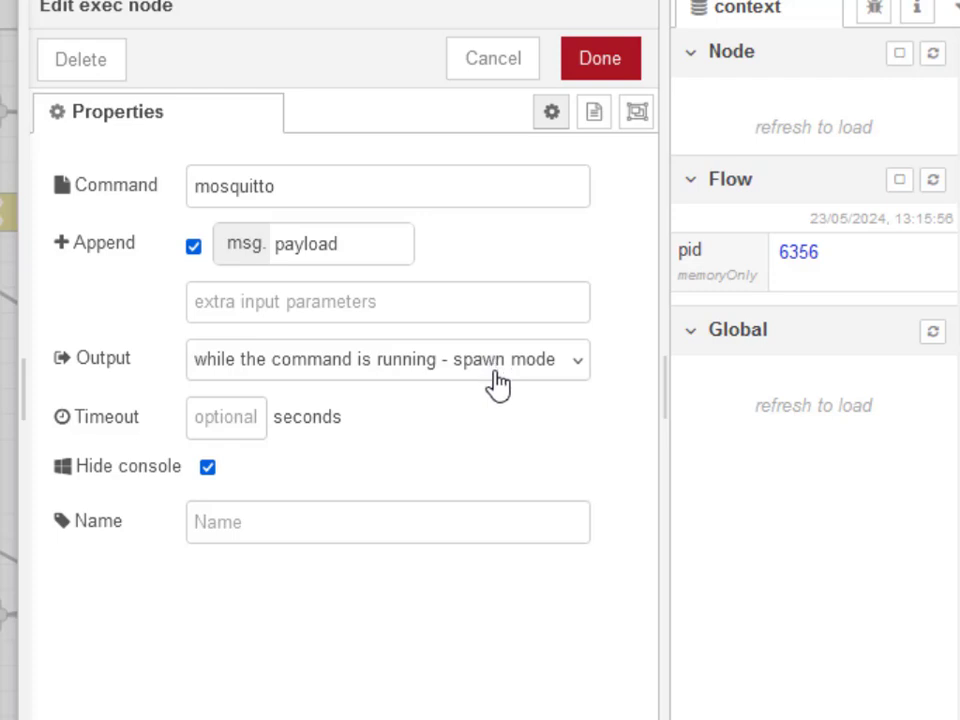
mouse_move(490, 388)
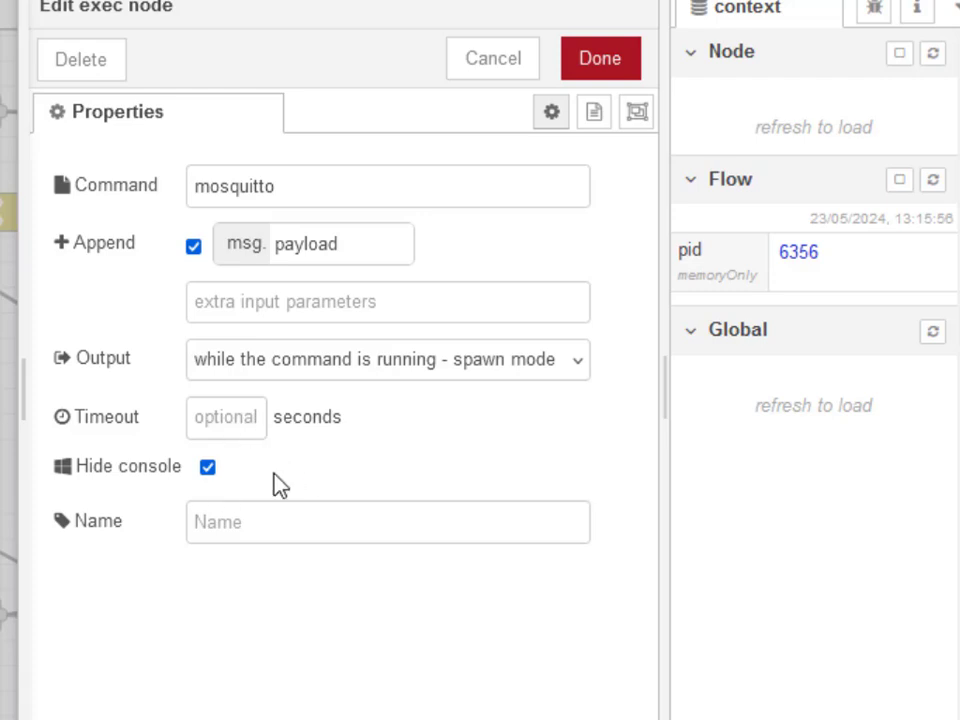
mouse_move(262, 487)
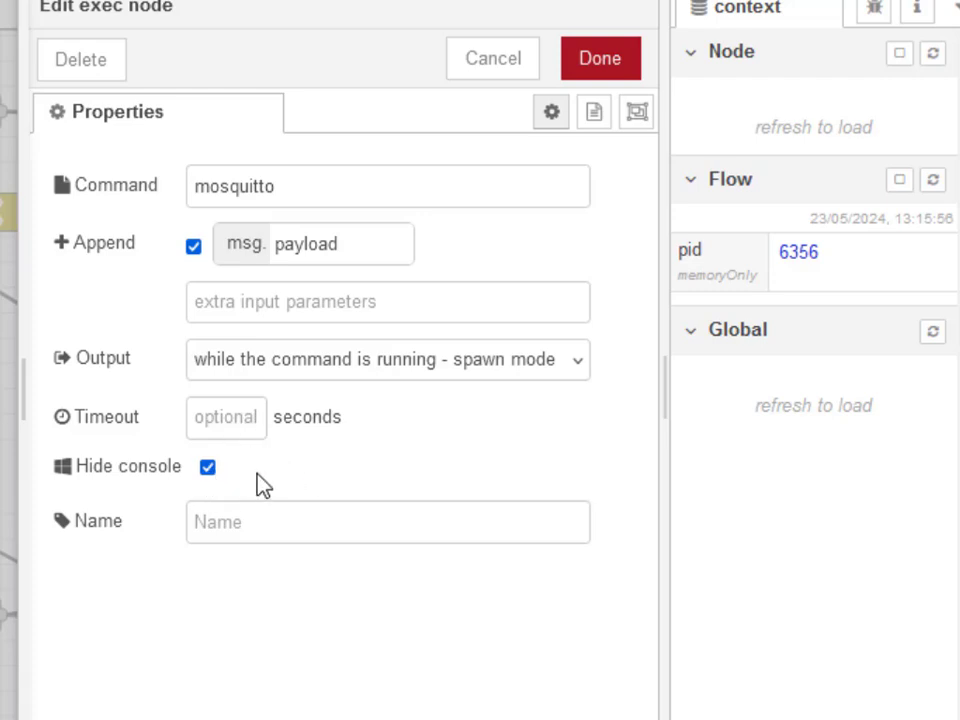
click(226, 417)
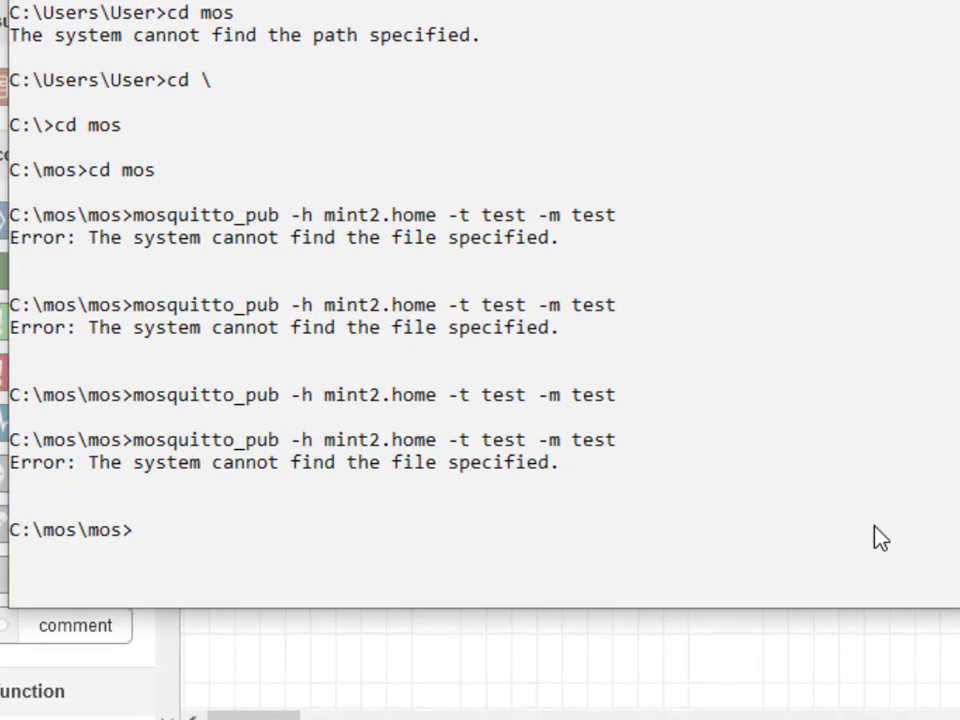
Publish message 'test' to topic test on mint2.home using mosquitto_pub
text(mosquitto_pub -h mint2.home -t test -m test)
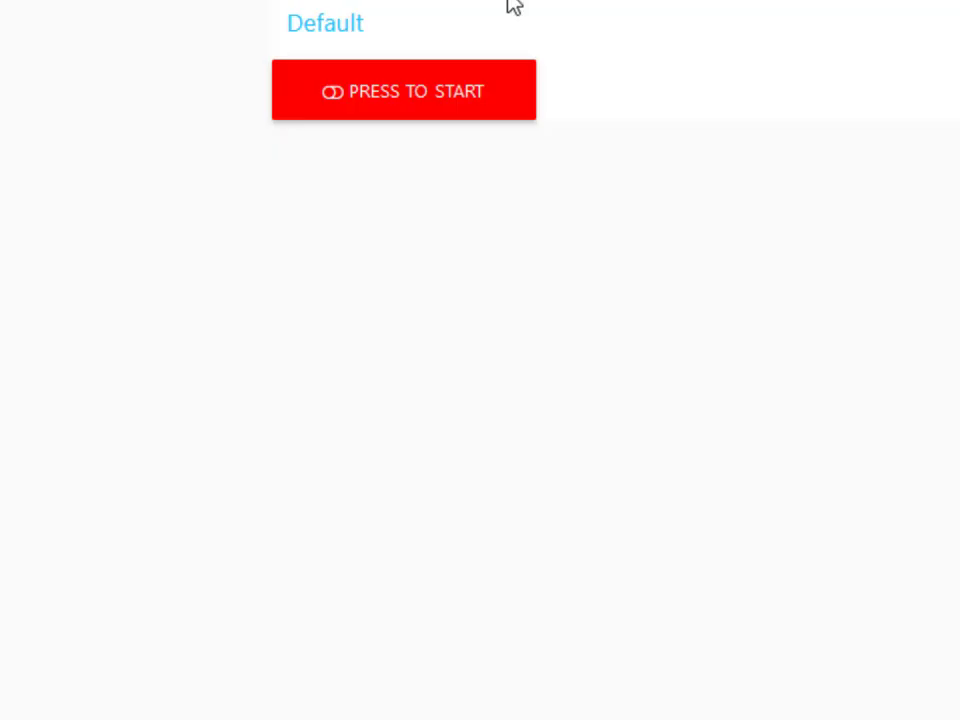
mouse_move(375, 130)
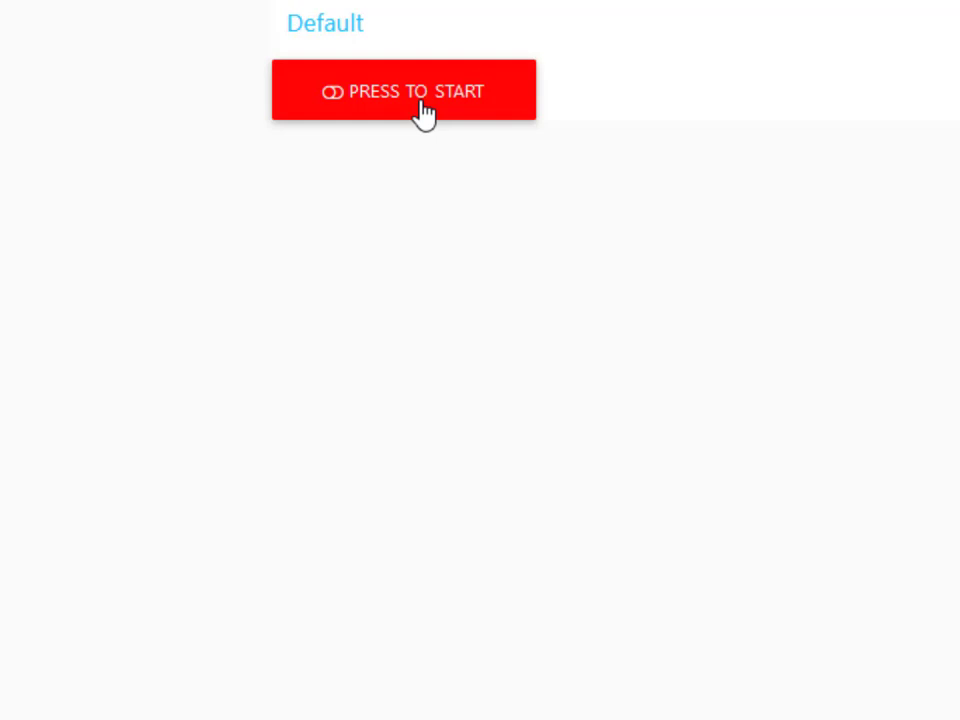
Start Mosquitto with the dashboard's Press to Start button, then stop it
click(403, 91)
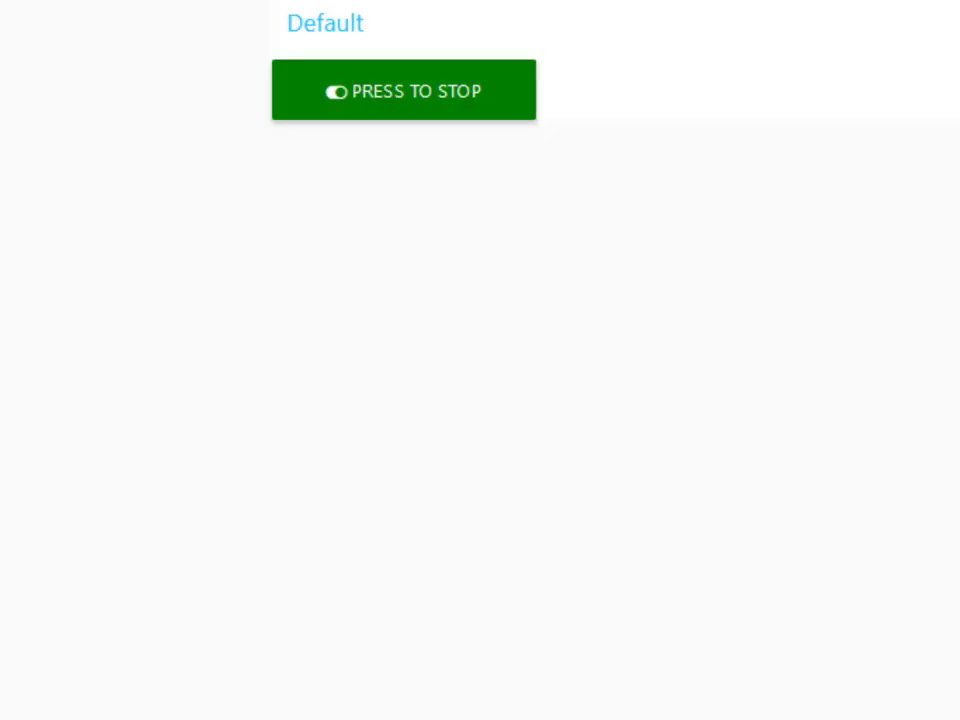
click(404, 90)
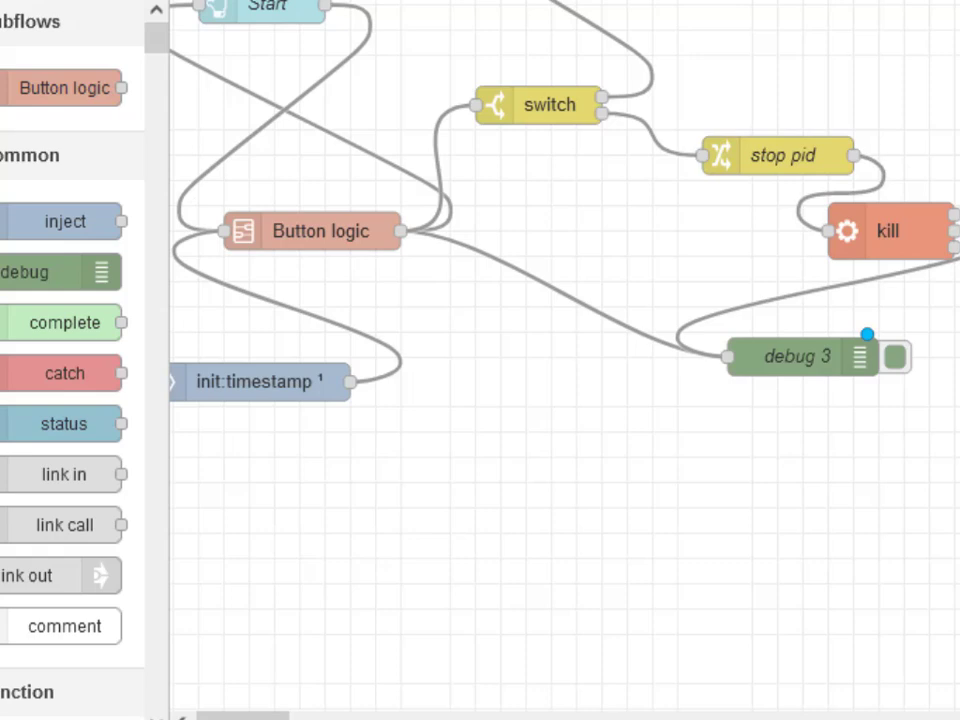
Refresh the flow context to show pid 6366, then scroll down to the kill node
click(803, 188)
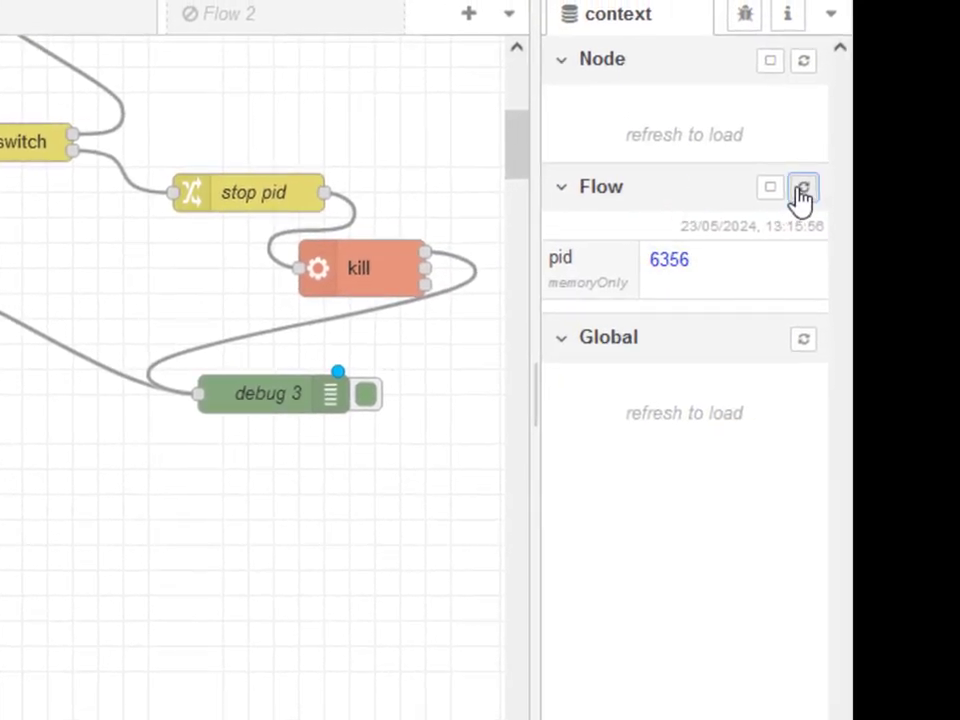
click(803, 187)
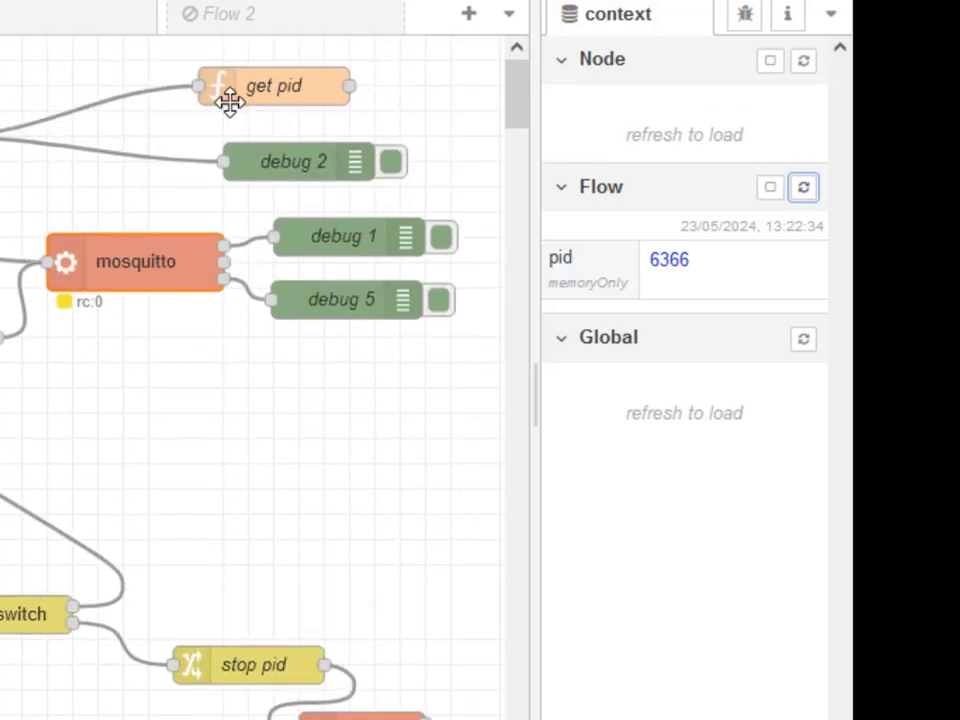
mouse_move(376, 488)
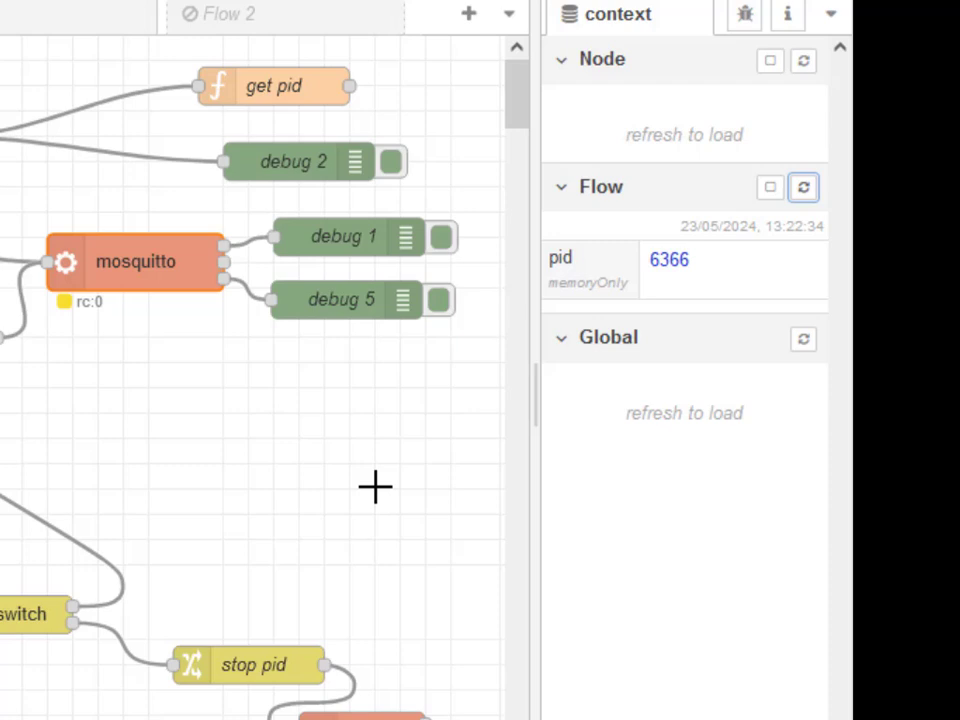
scroll(down, 3)
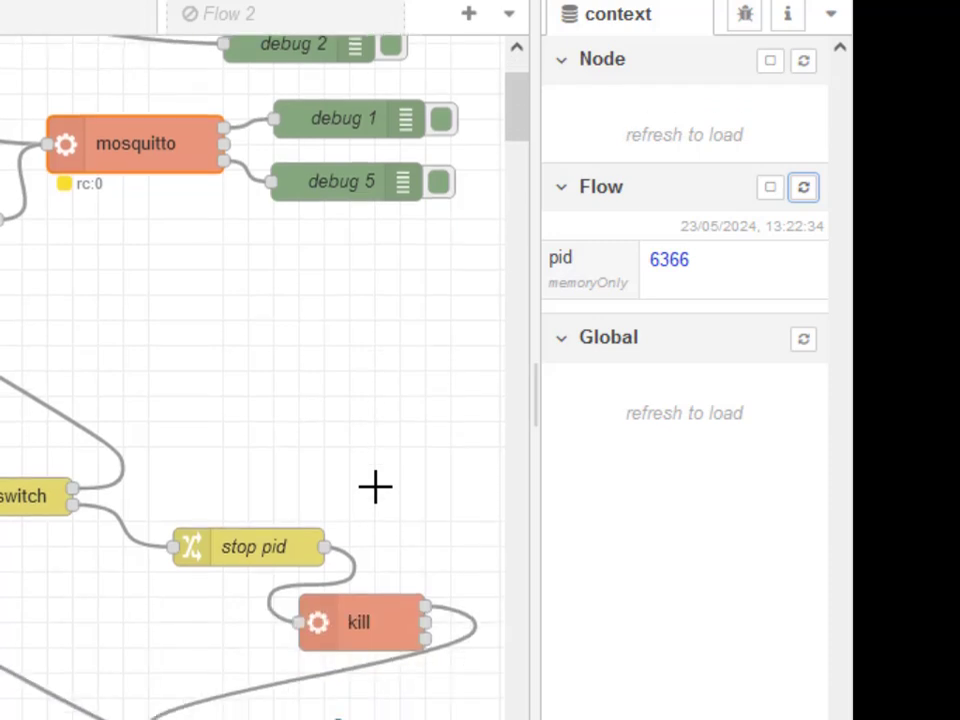